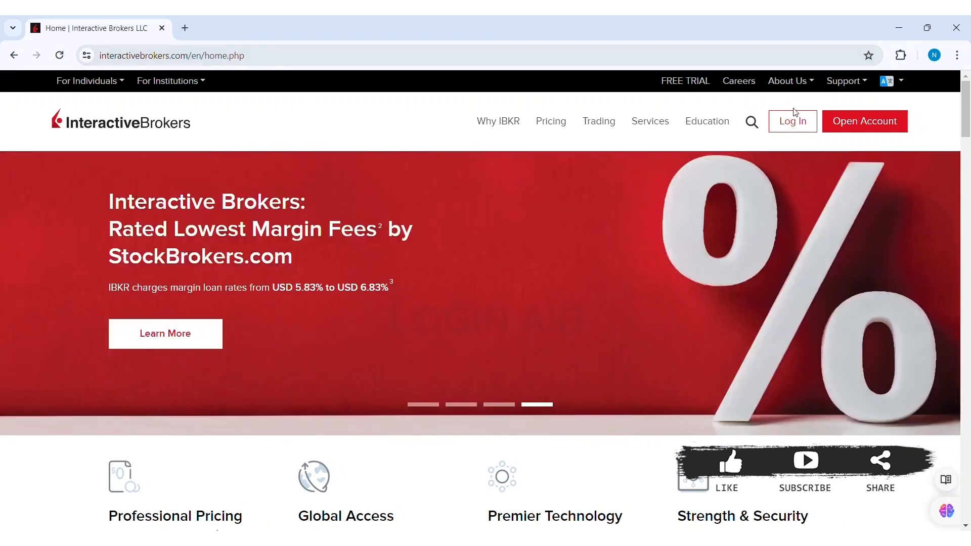
- Go from the homepage Log In menu to the Portal Login page
left_click(794, 121)
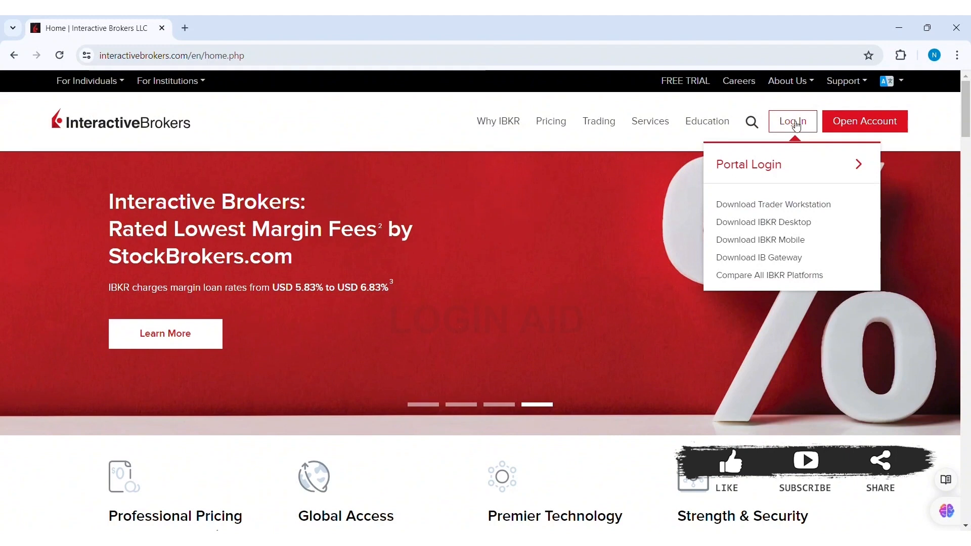
mouse_move(754, 213)
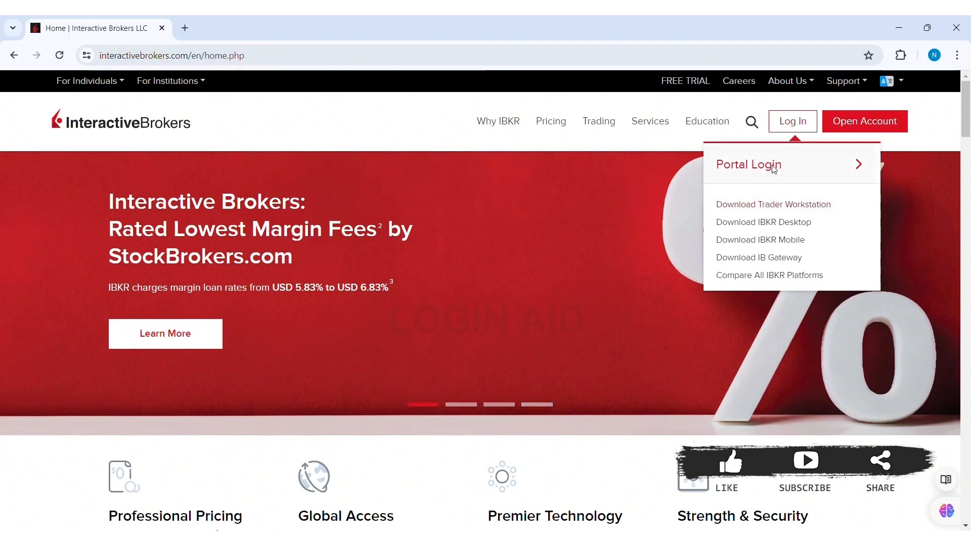
left_click(749, 164)
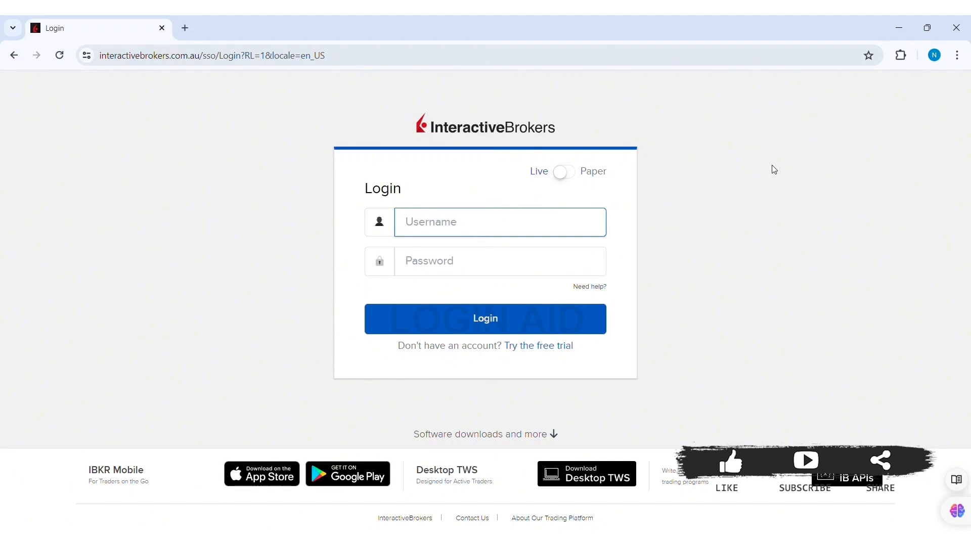
left_click(498, 222)
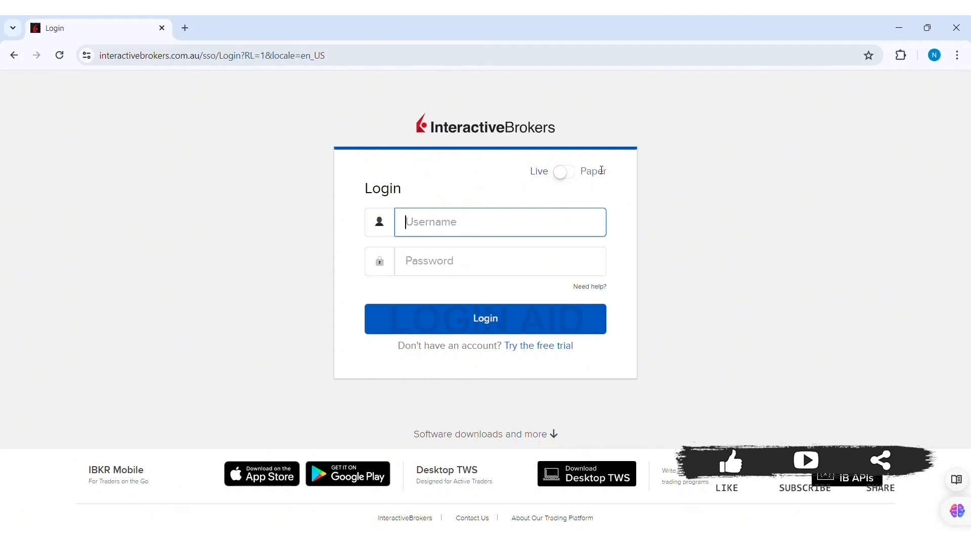
left_click(564, 172)
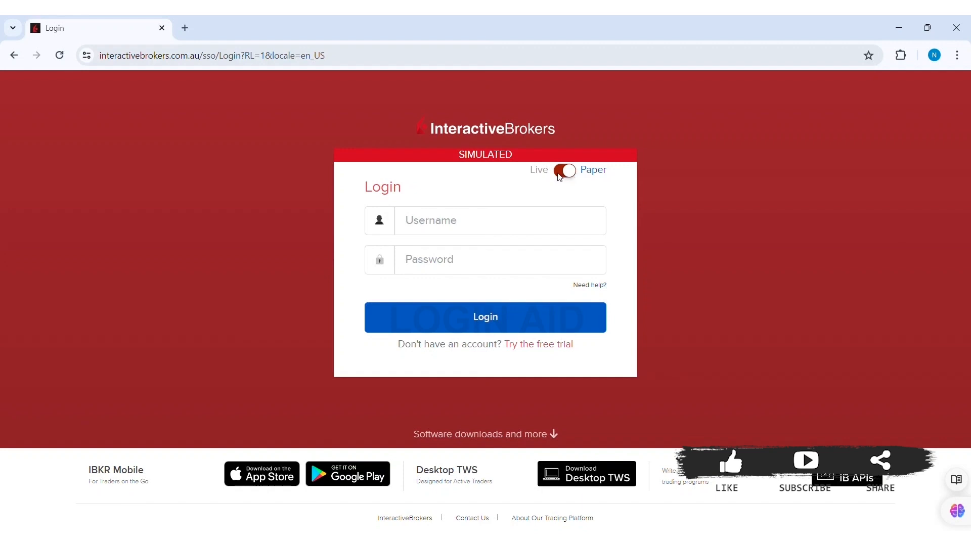
left_click(562, 170)
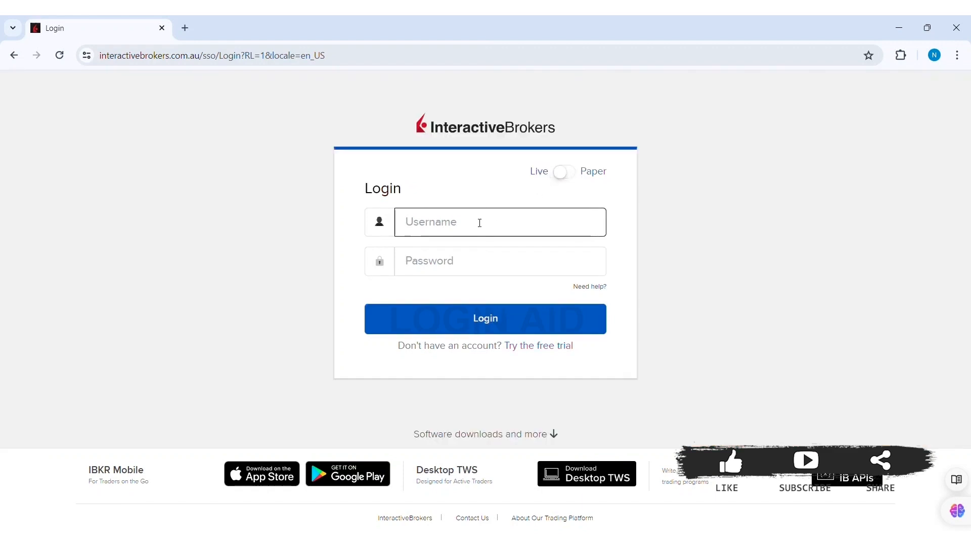
type("hannat513")
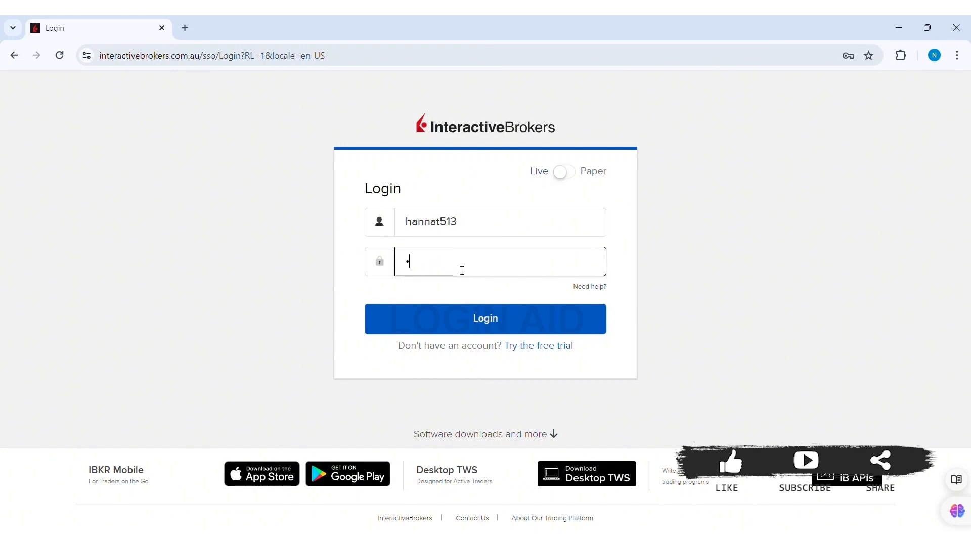
type("password")
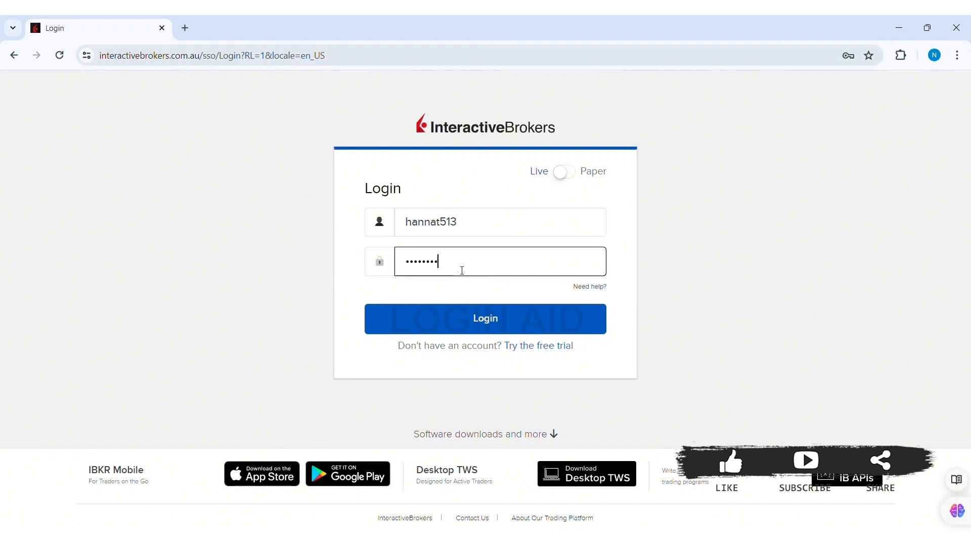
type("••••")
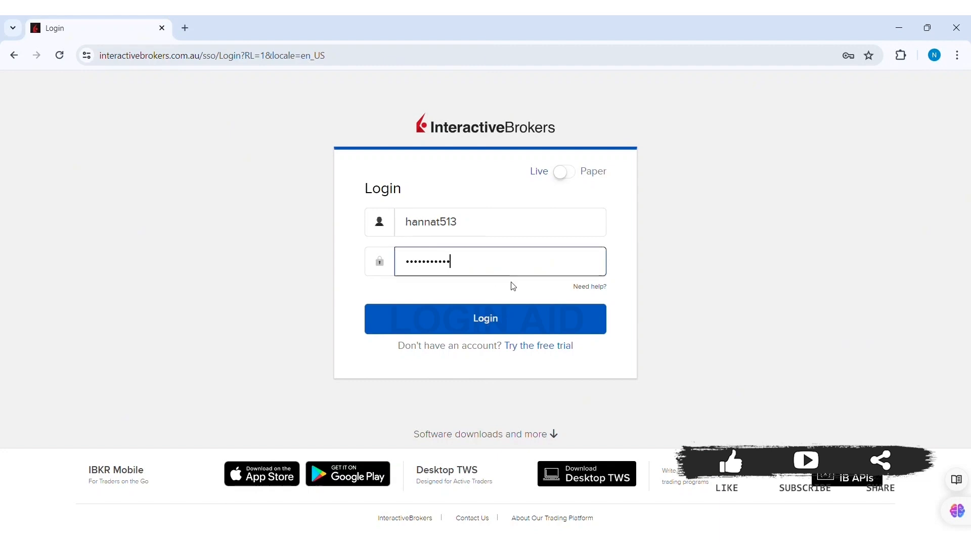
mouse_move(606, 294)
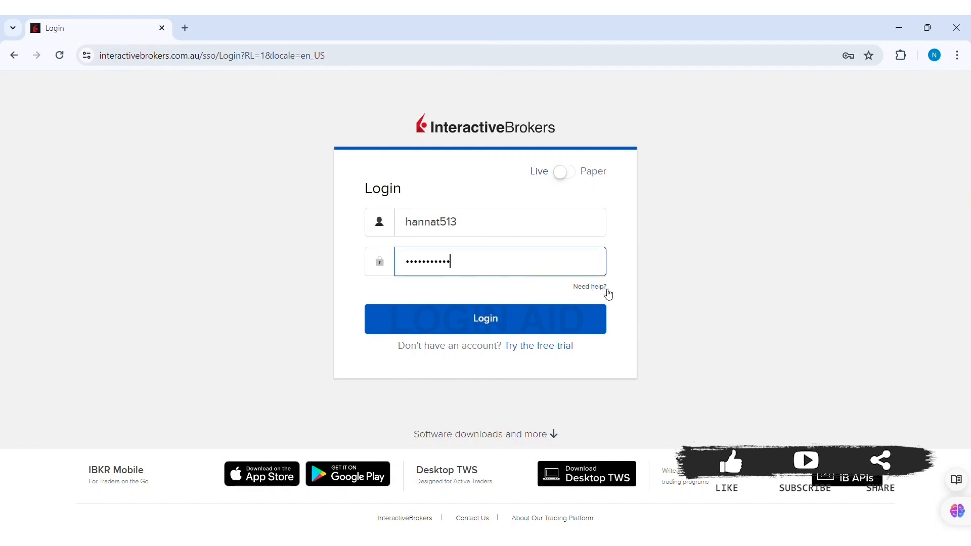
mouse_move(546, 346)
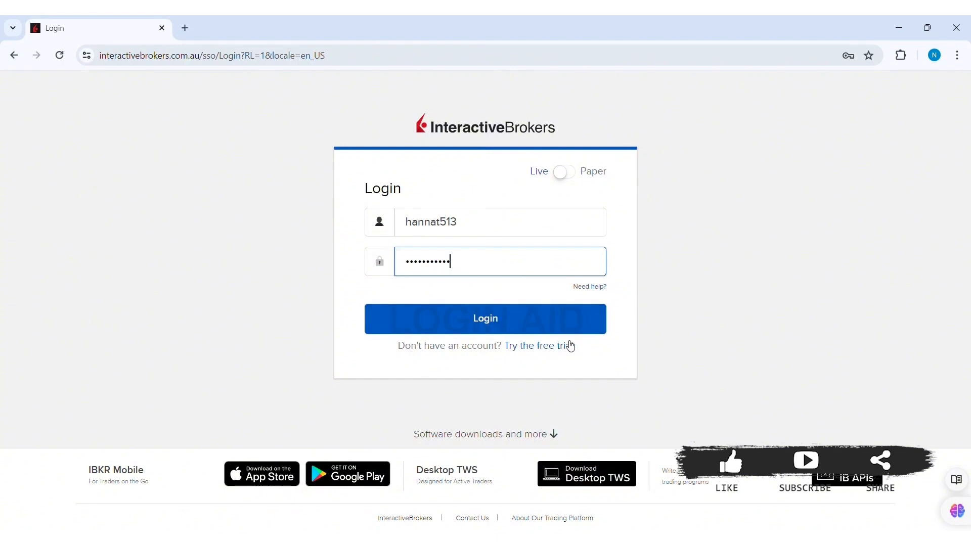
mouse_move(580, 348)
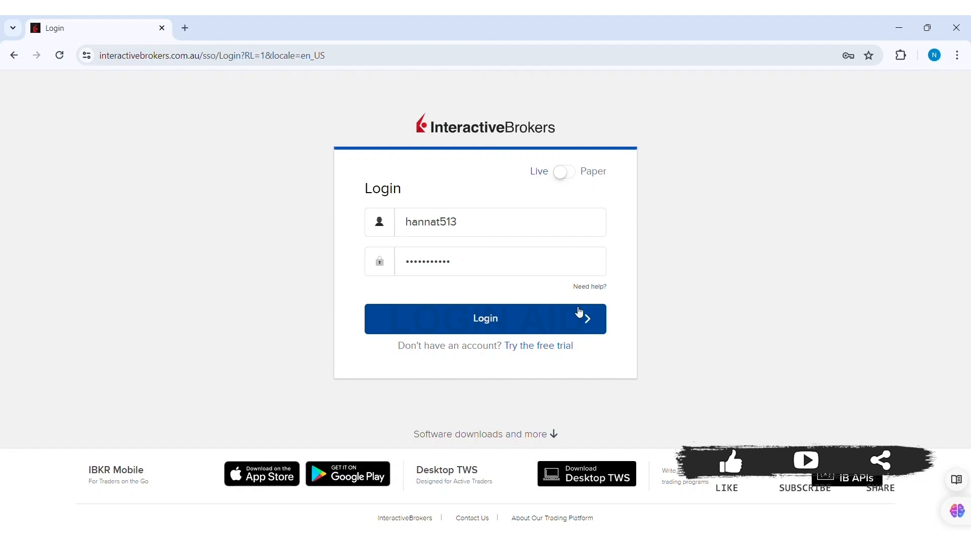
- Submit the entered credentials with the blue Login button
left_click(485, 318)
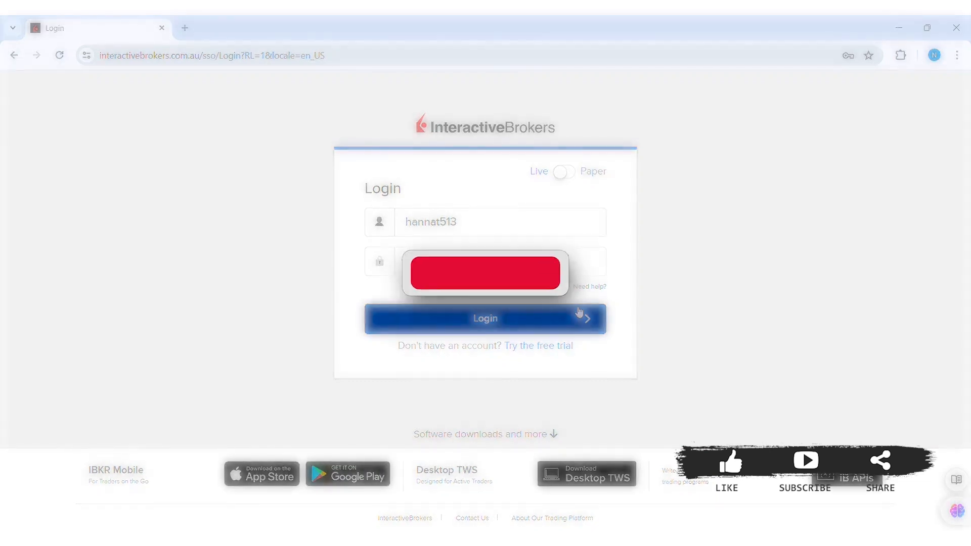